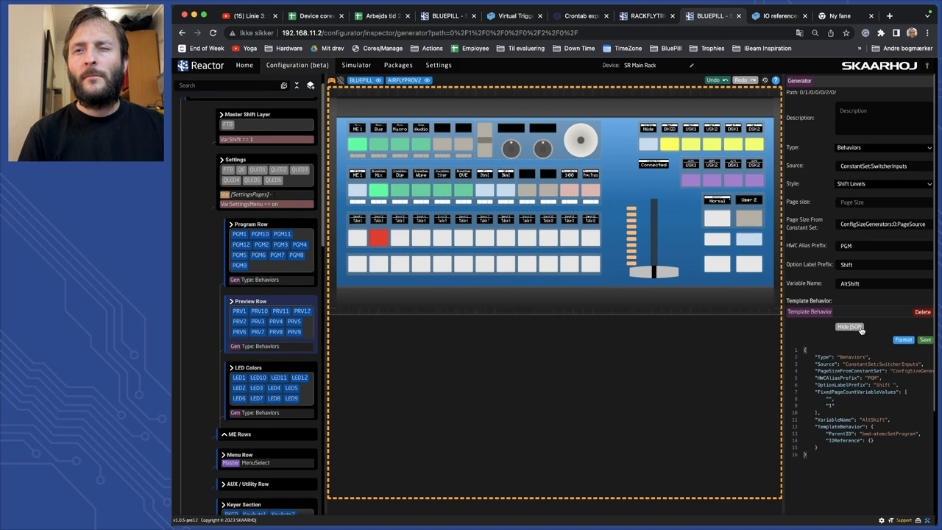
Scroll the layer tree to reach the Program Row generator's Template Behavior JSON
scroll("down", 3)
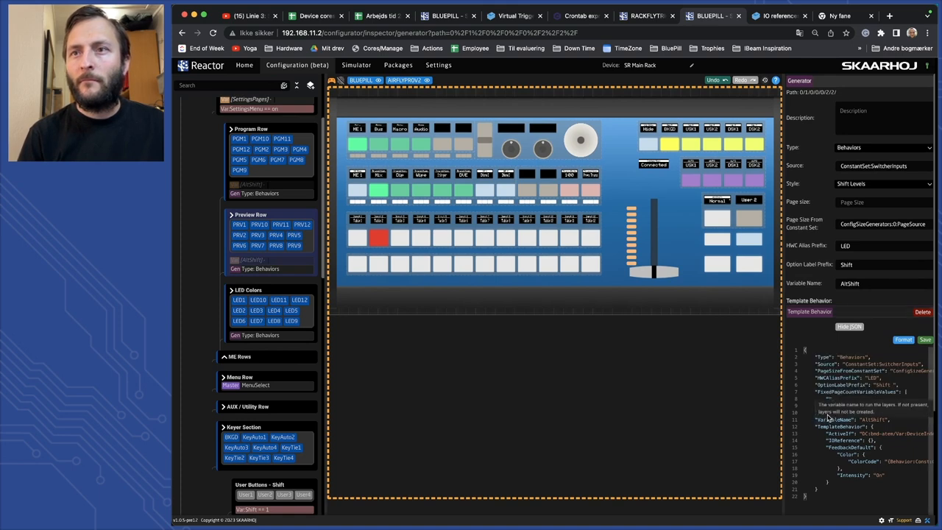
Select the LED Colors generator to edit its shift-level Template Behavior JSON
left_click(926, 338)
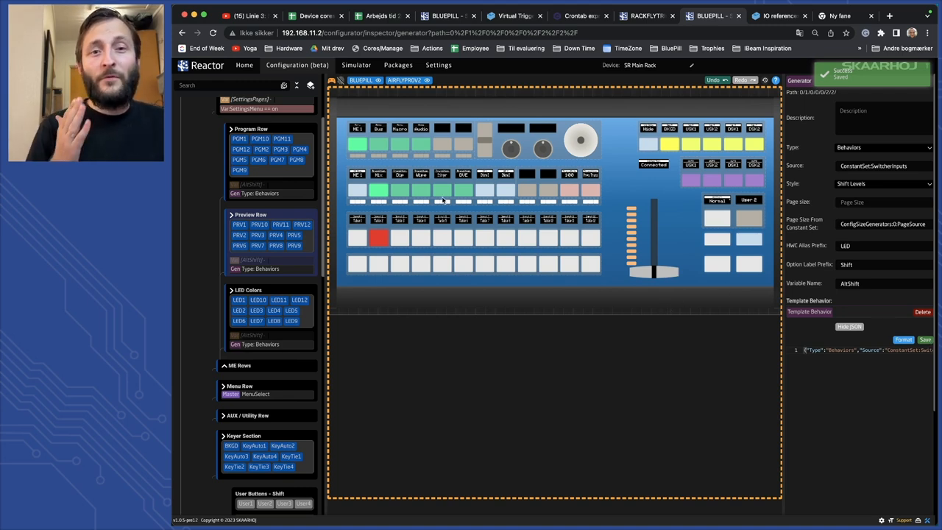